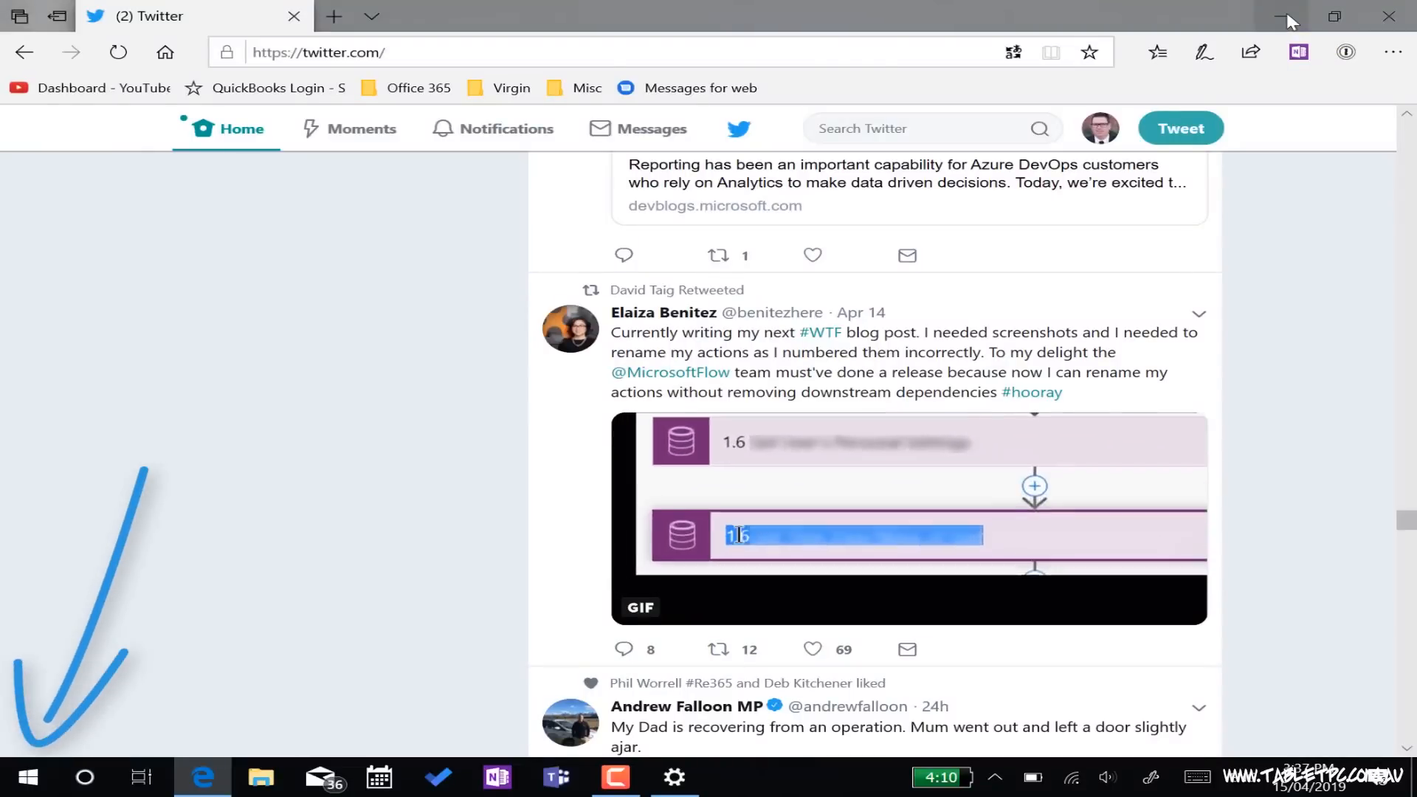
Launch Windows Settings from Start and reach the Touchpad page under Devices
left_click(22, 777)
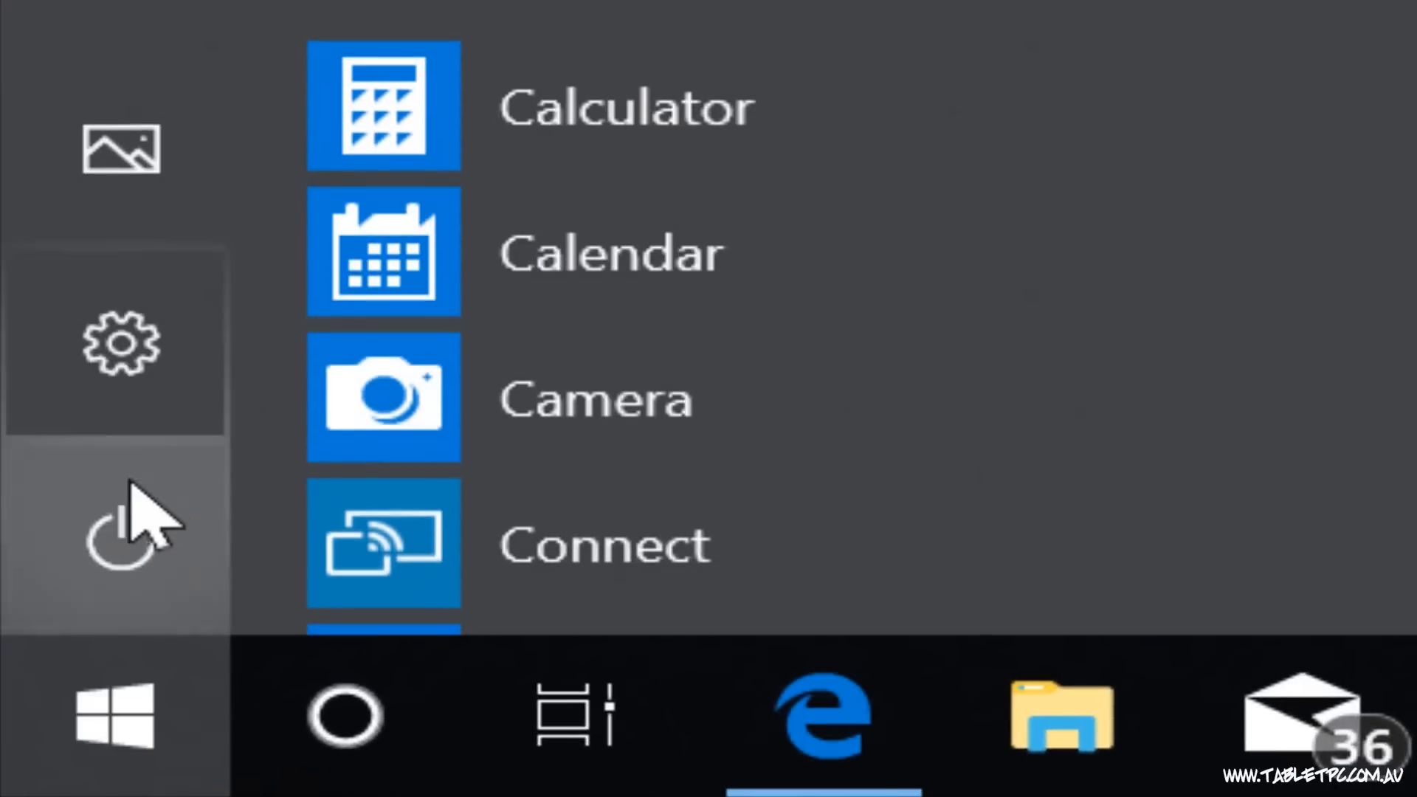
left_click(119, 345)
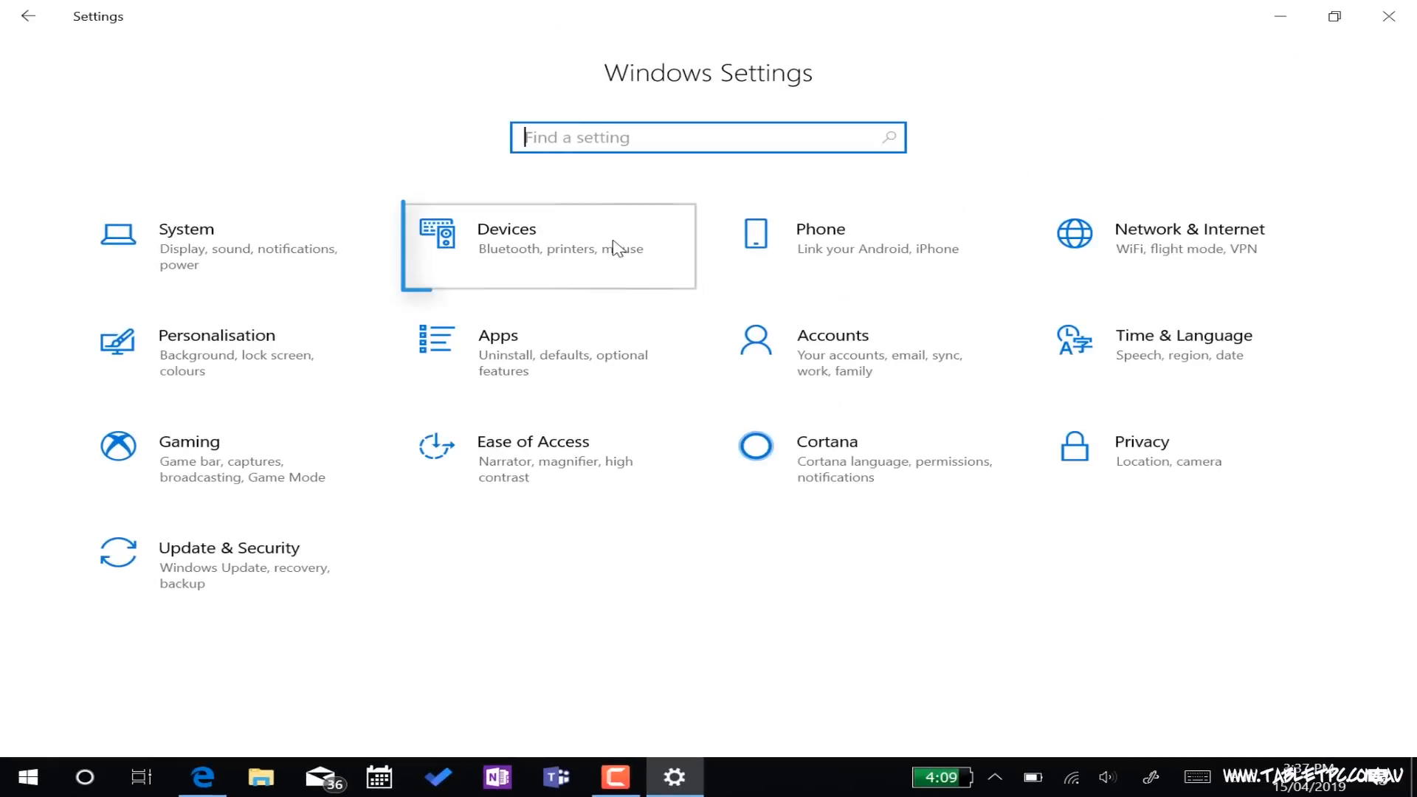
left_click(506, 246)
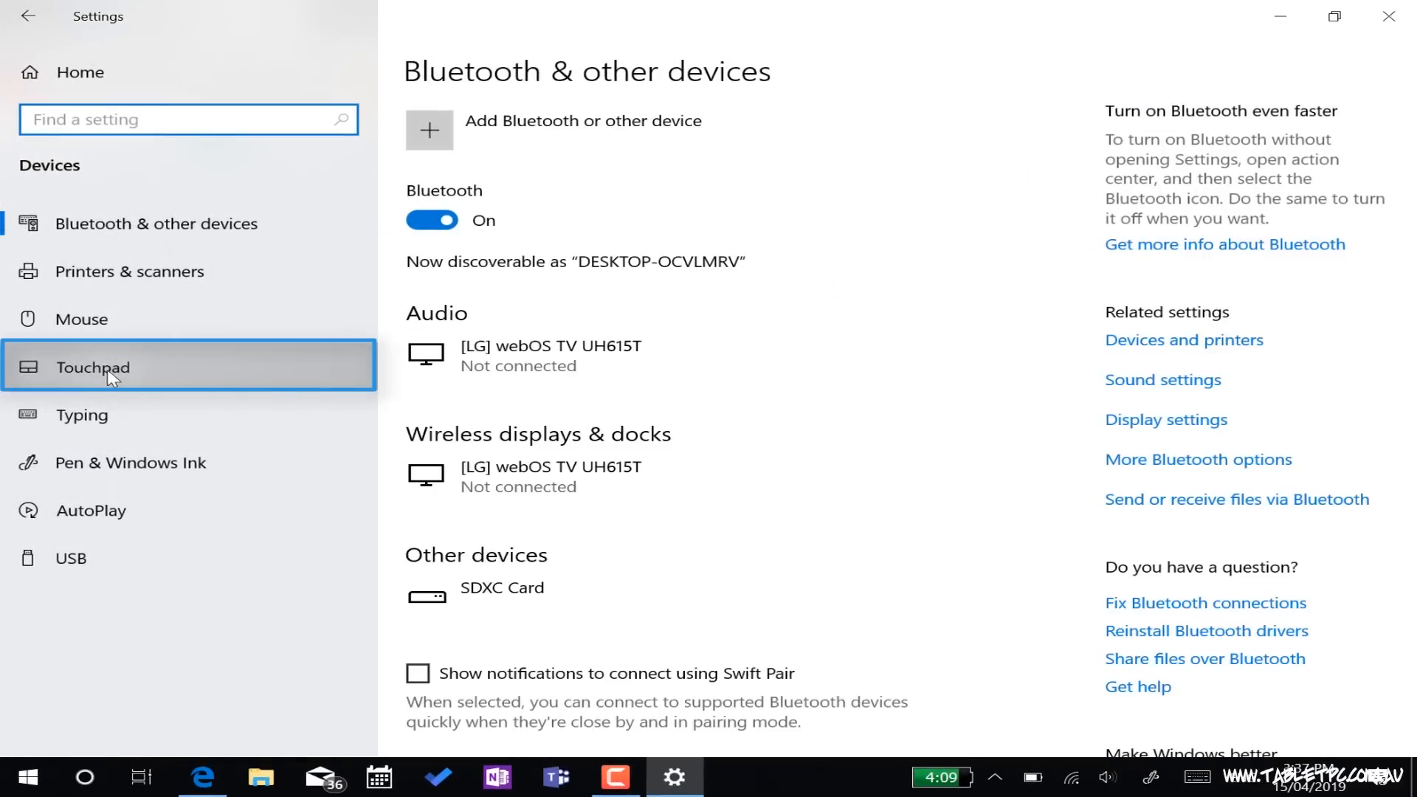
left_click(94, 366)
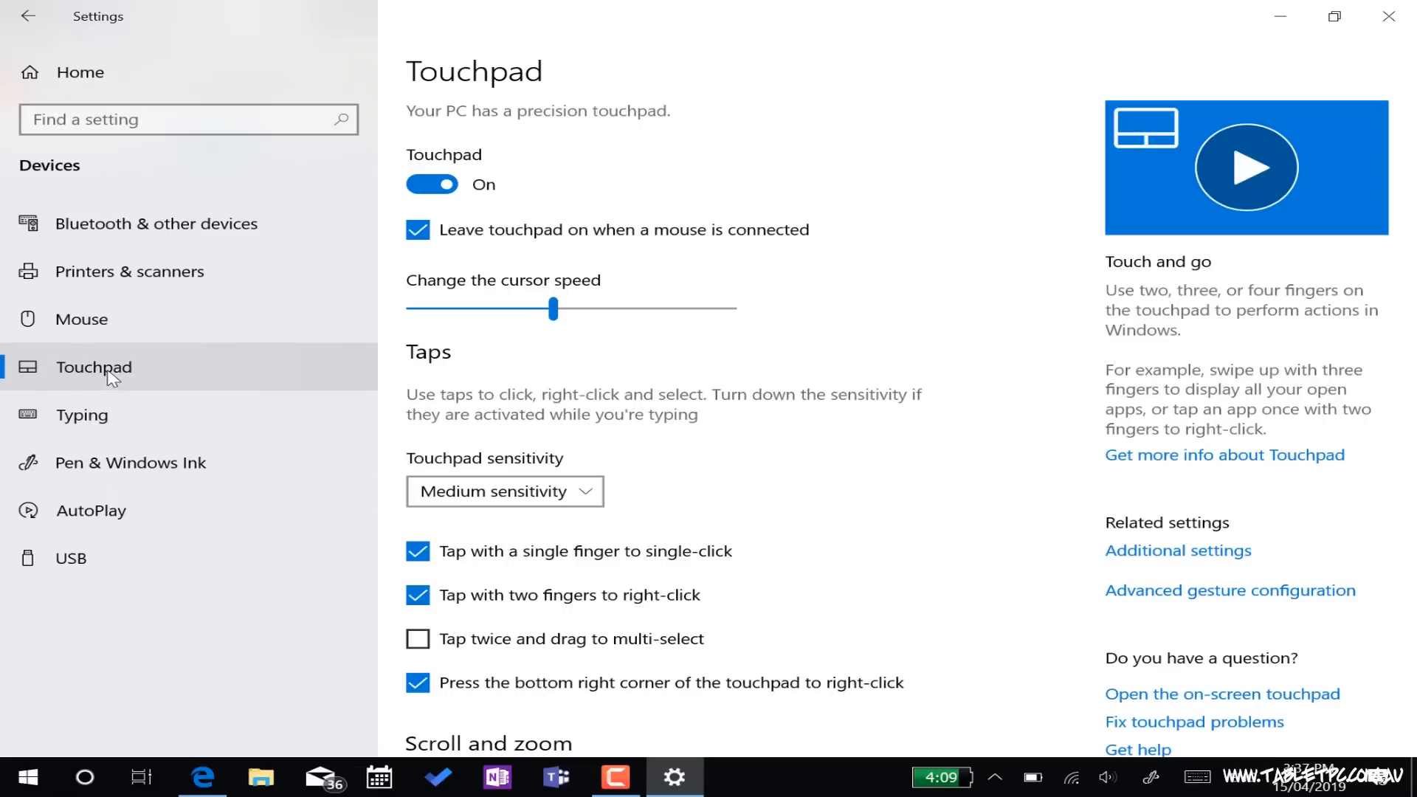
mouse_move(901, 459)
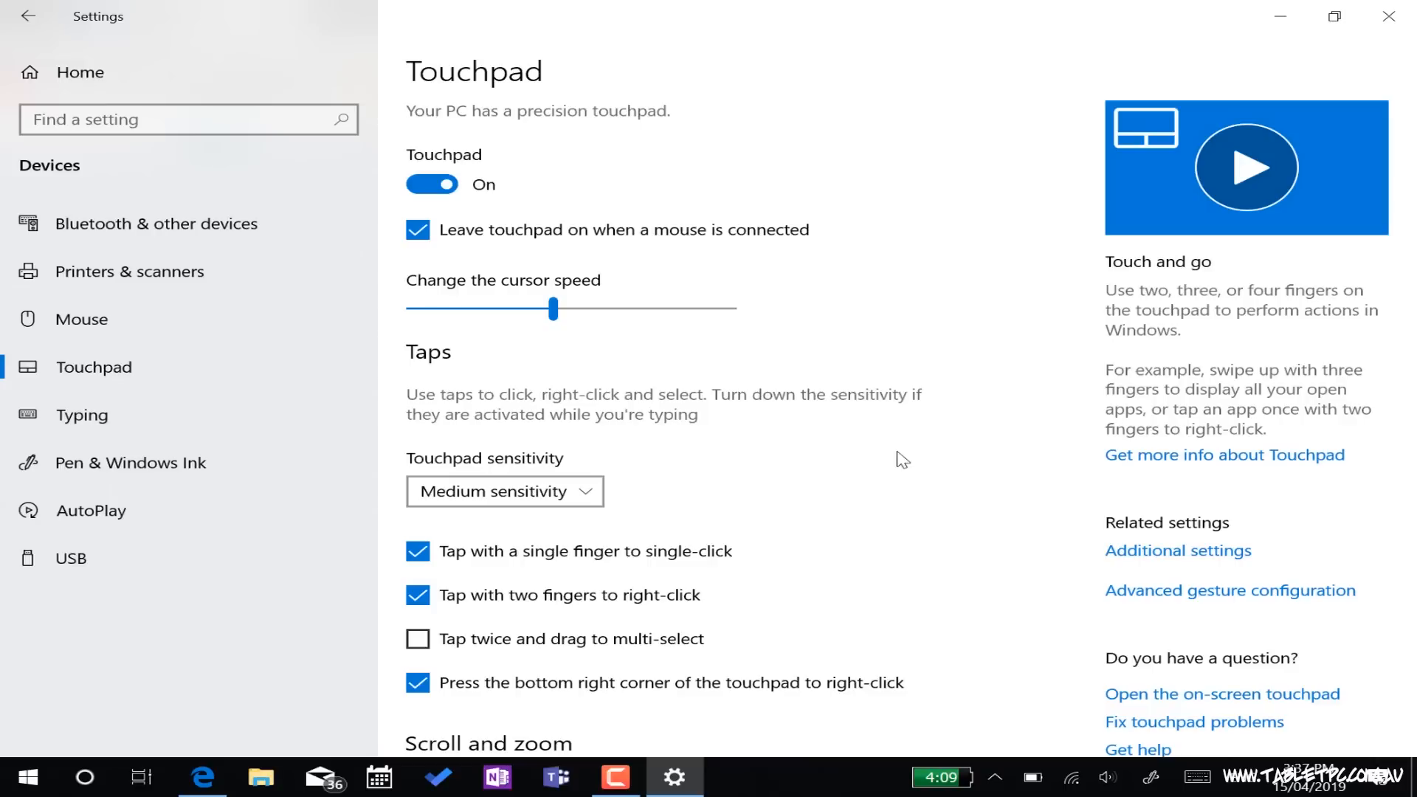
Scroll the Touchpad page down to the three- and four-finger gesture sections
scroll("down", 3)
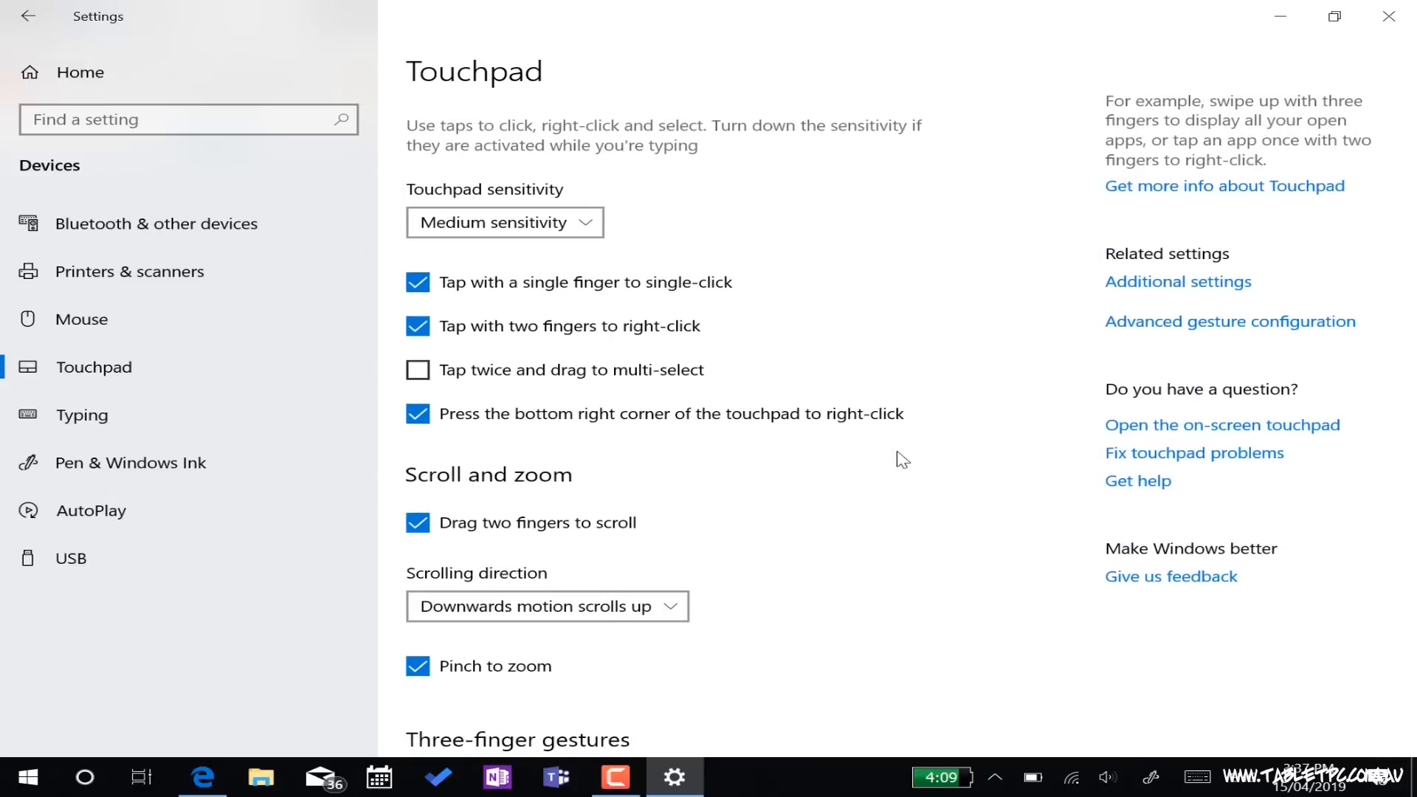
scroll("down", 3)
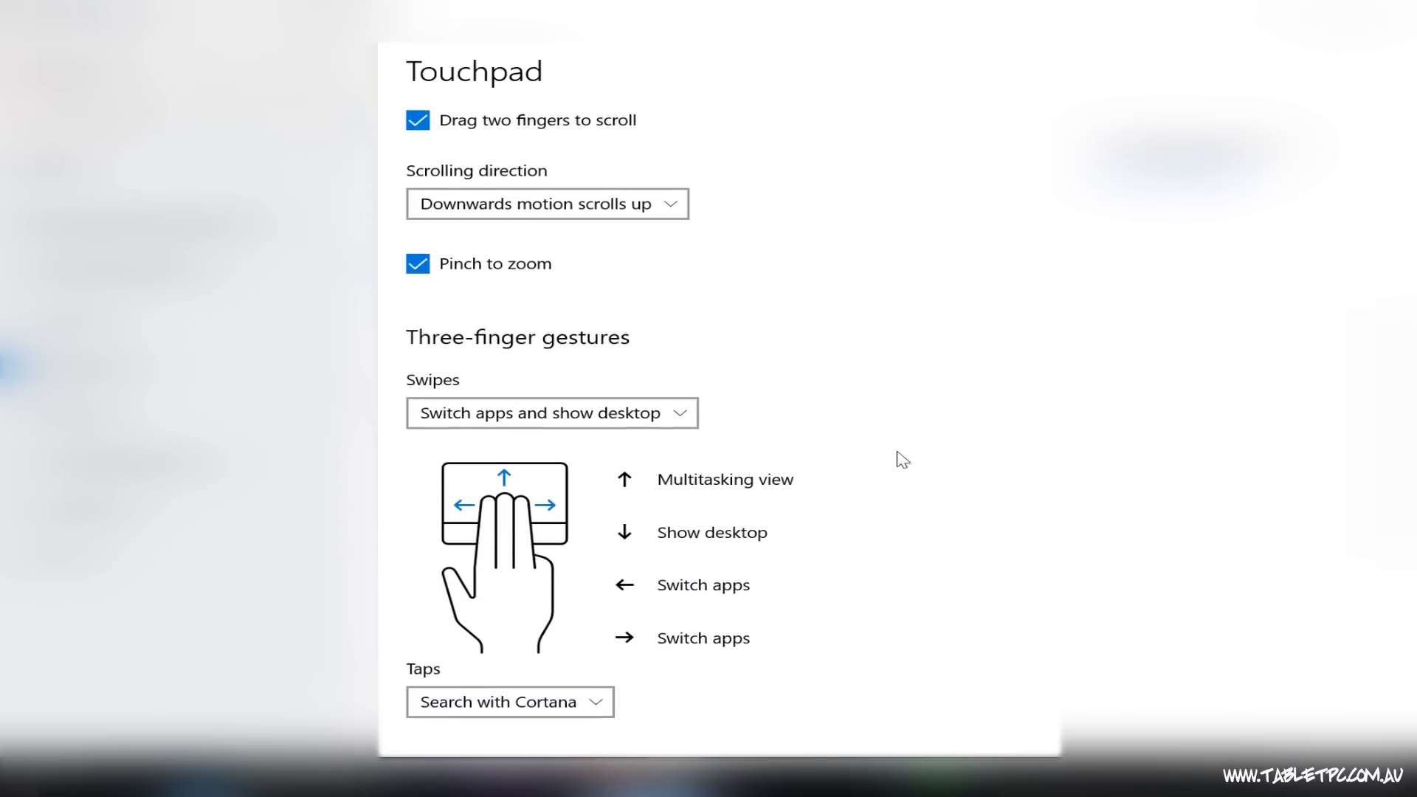
scroll("down", 3)
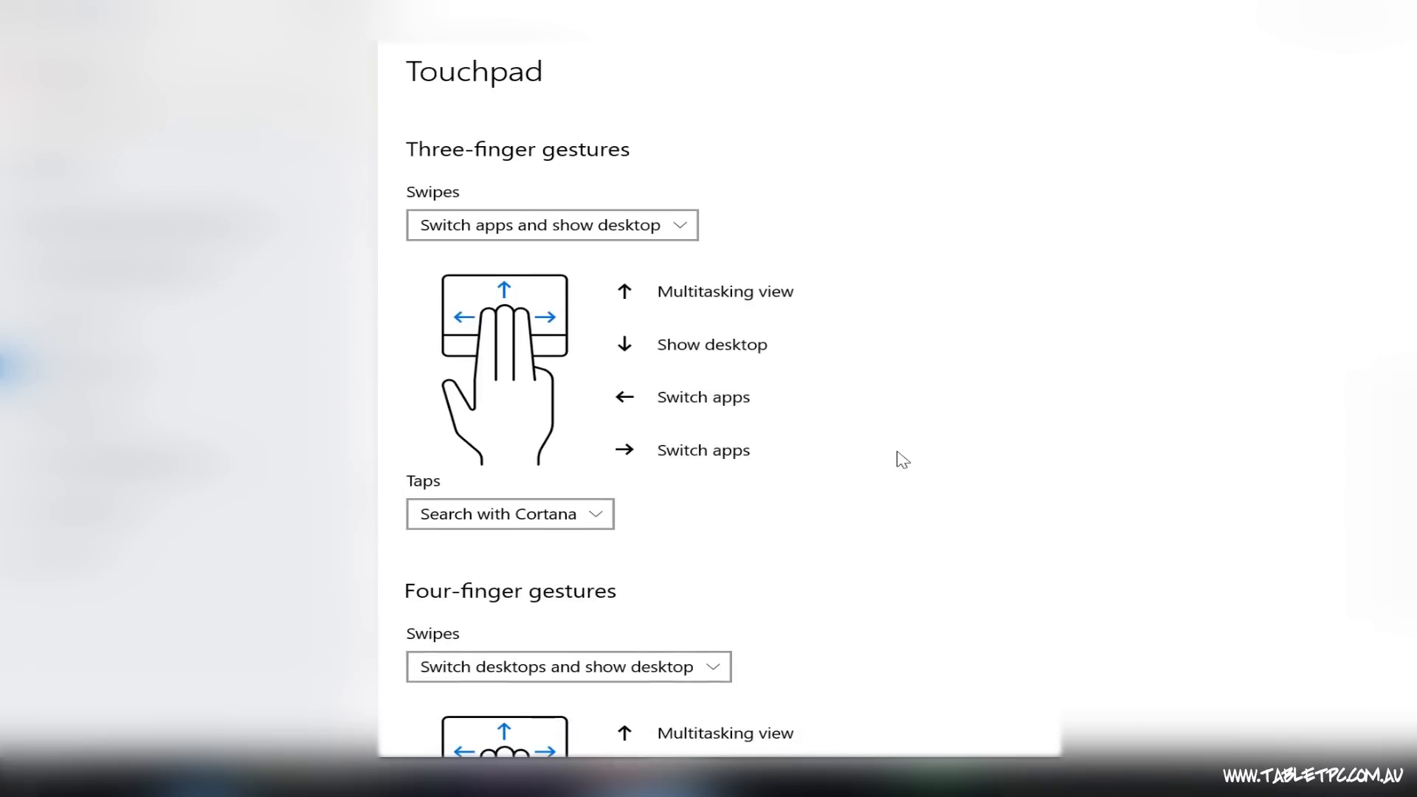